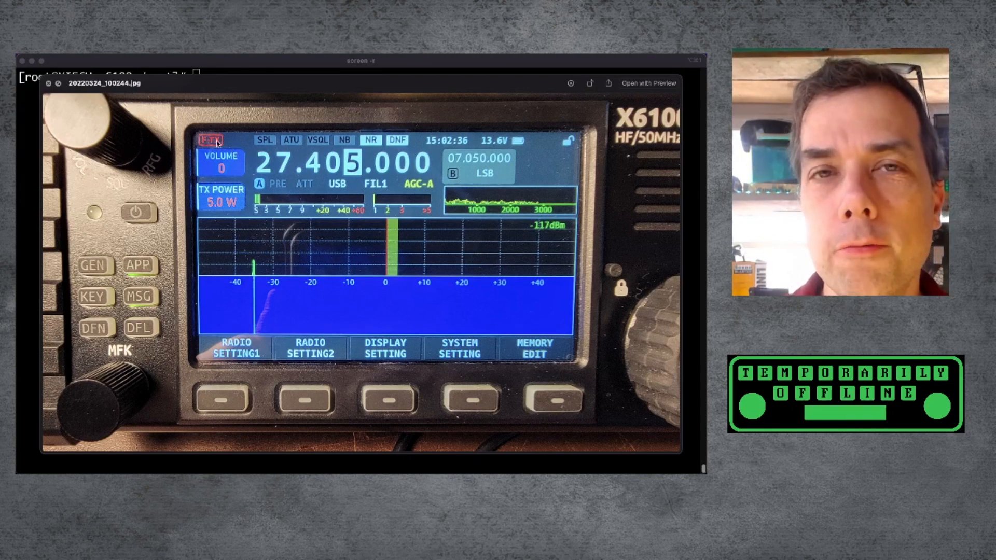
{"action": "mouse_move", "coordinate": [335, 211]}
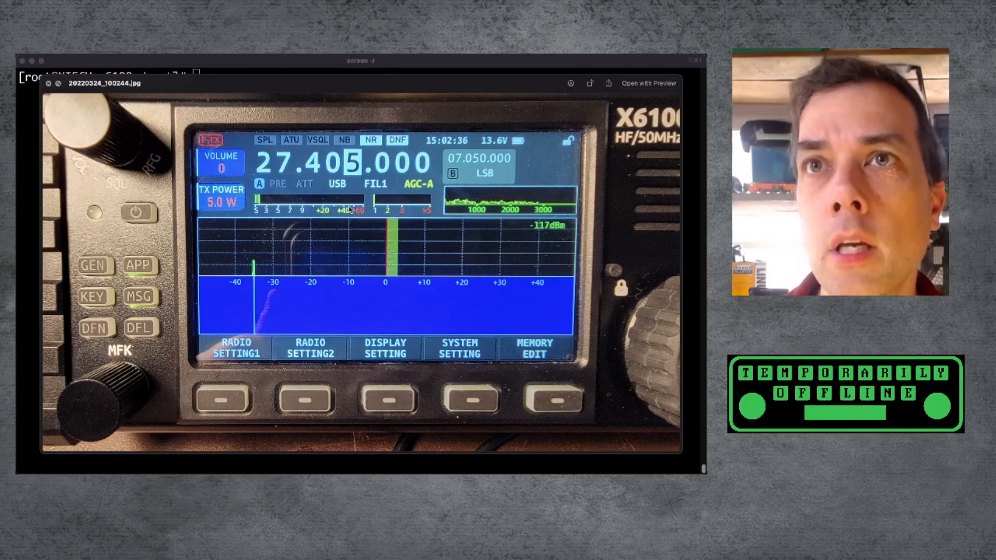
- Close the Preview photo of the X6100 front panel, revealing the root shell
{"action": "left_click", "coordinate": [49, 83]}
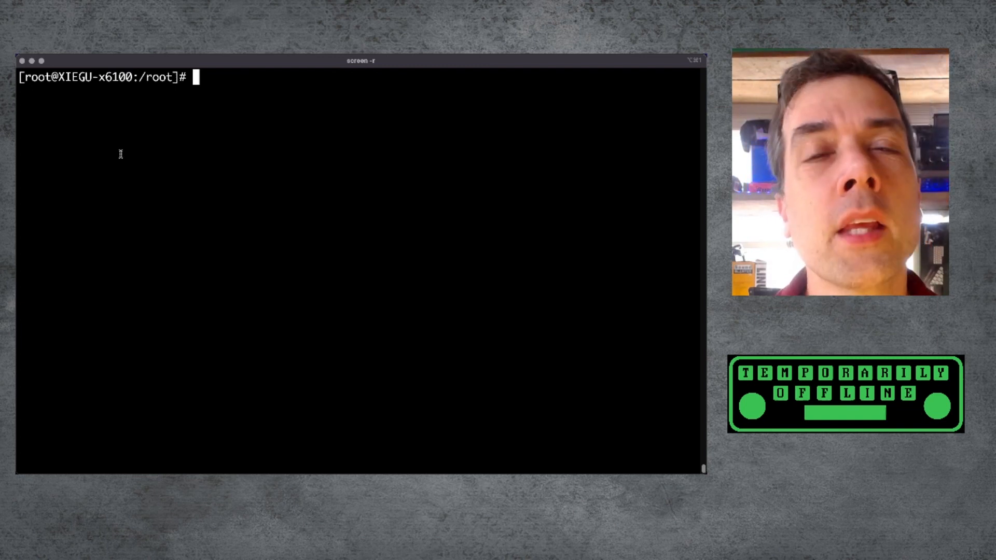
- Change to /etc/xgradio, list its files, and cat man.conf showing factory-mode=enable
{"action": "type", "text": "cd /et"}
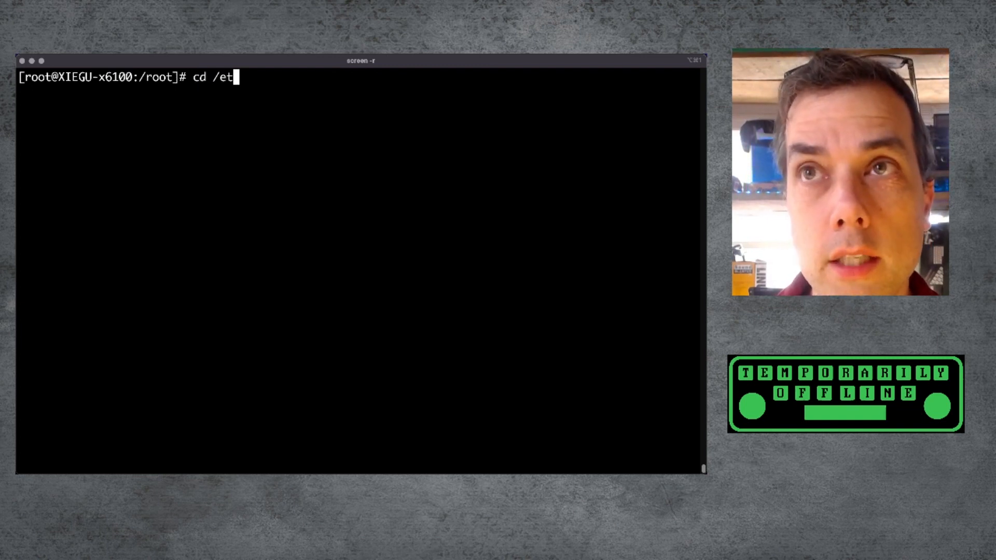
{"action": "type", "text": "c/xgradio/"}
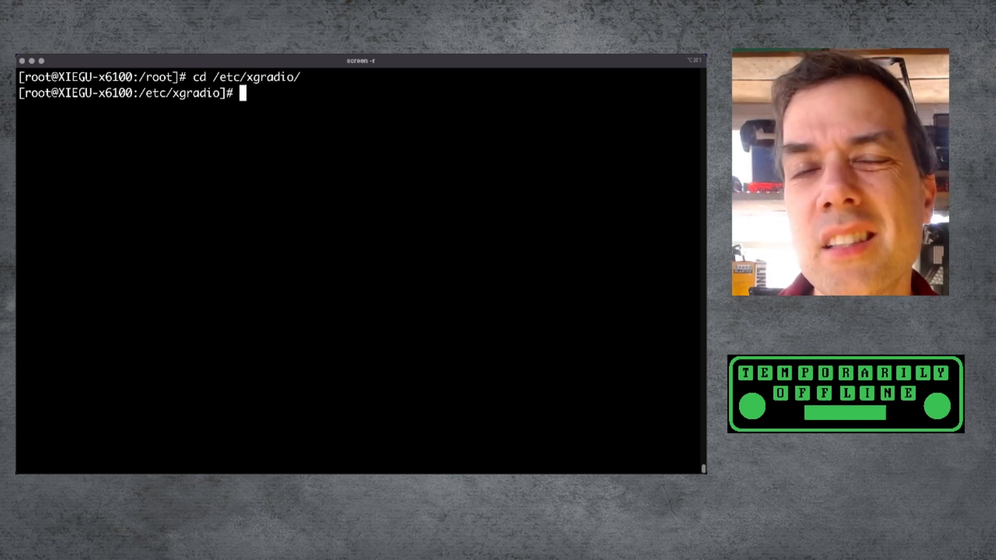
{"action": "type", "text": "ls"}
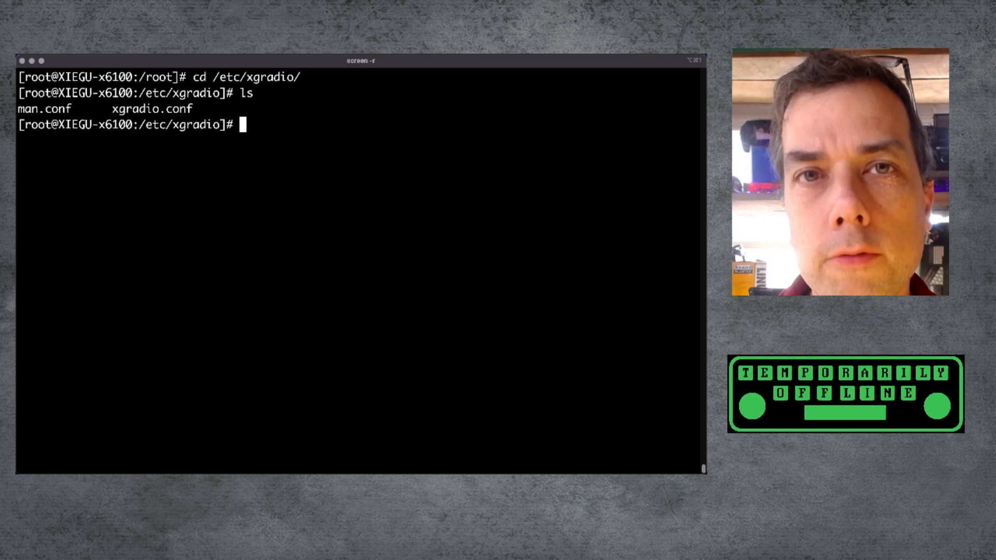
{"action": "type", "text": "cat man.conf"}
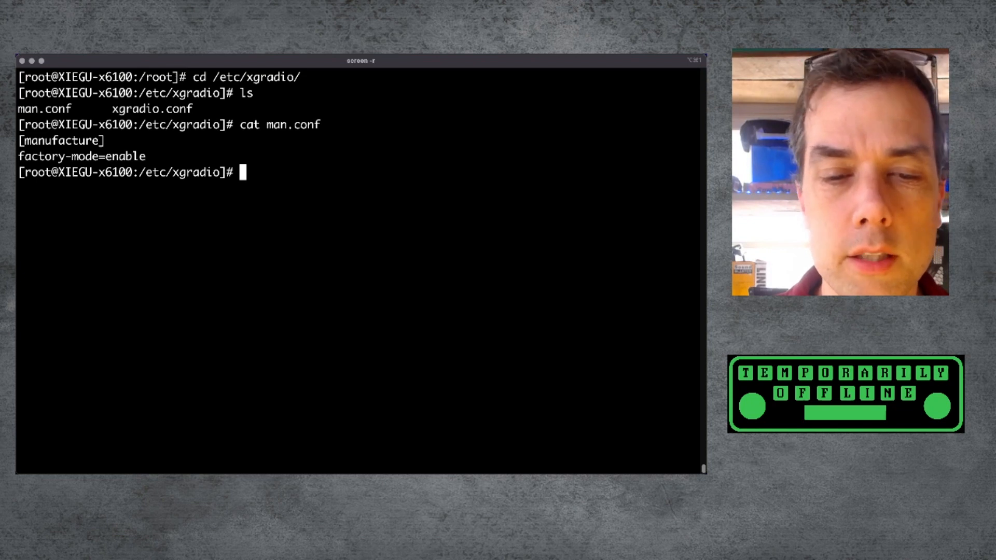
- Print xgradio.conf, then edit it in vi so fullband-tx=enable and save with :wq
{"action": "type", "text": "cat xgradio.conf"}
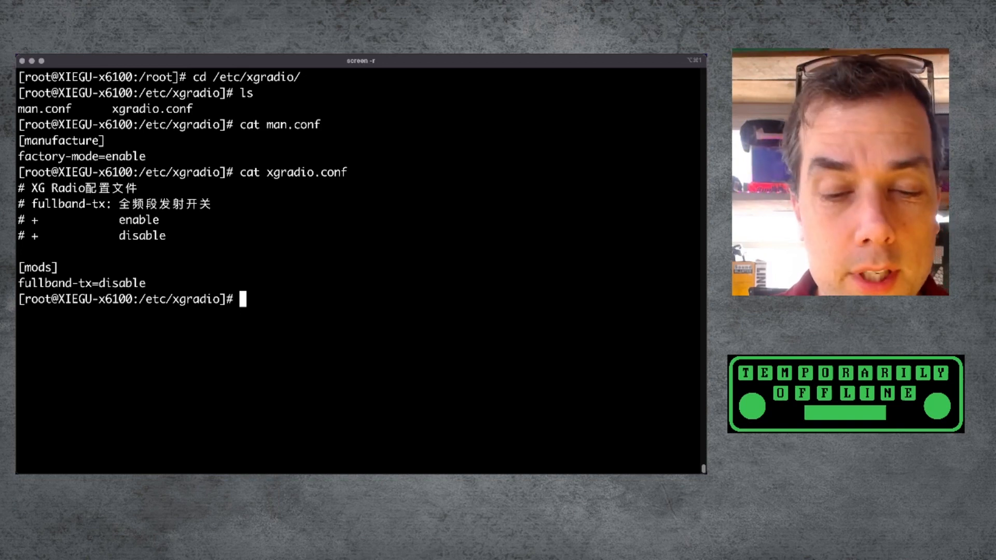
{"action": "type", "text": "vi"}
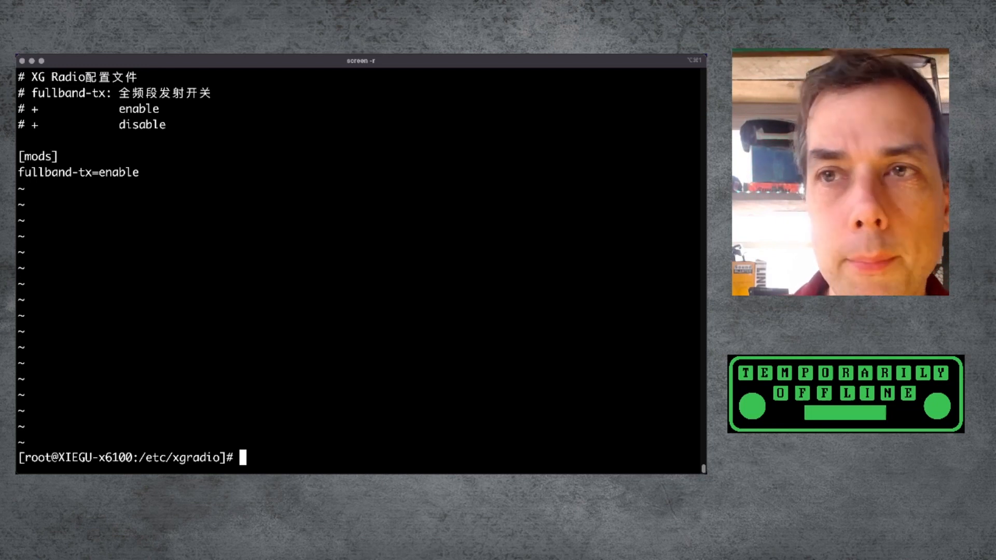
- Run /etc/init.d/S99userappstart restart so the user app daemon stops and starts OK
{"action": "type", "text": "/etc/init.d"}
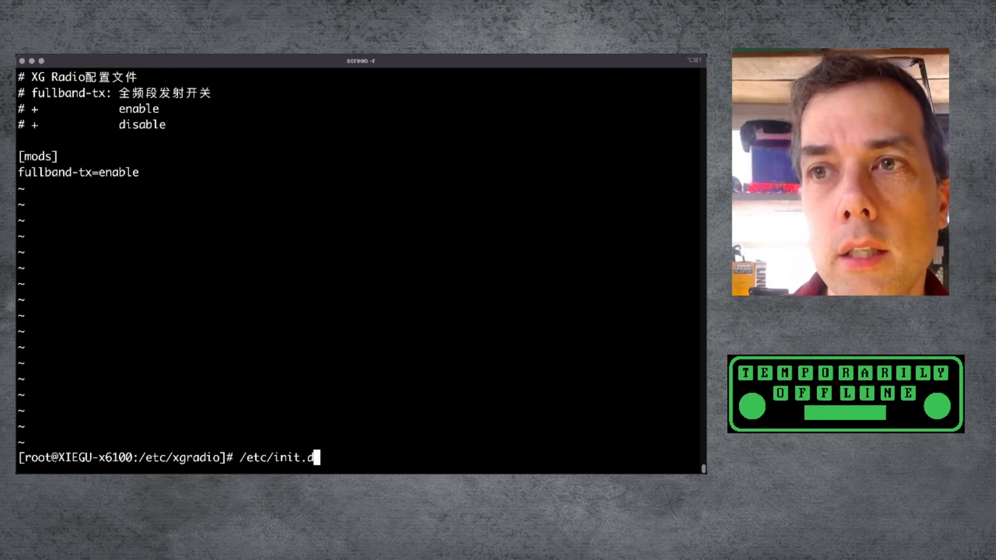
{"action": "type", "text": "s99"}
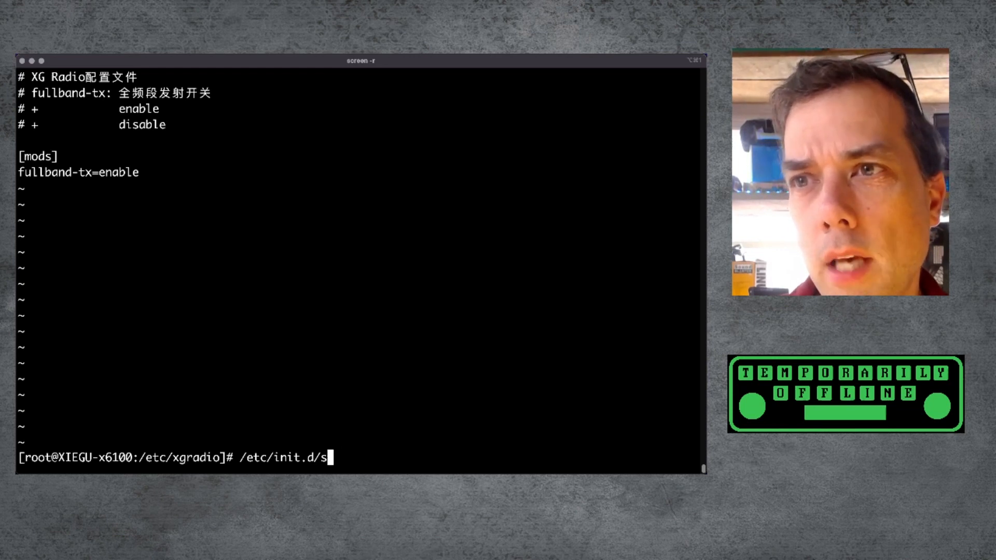
{"action": "type", "text": "99userappstart"}
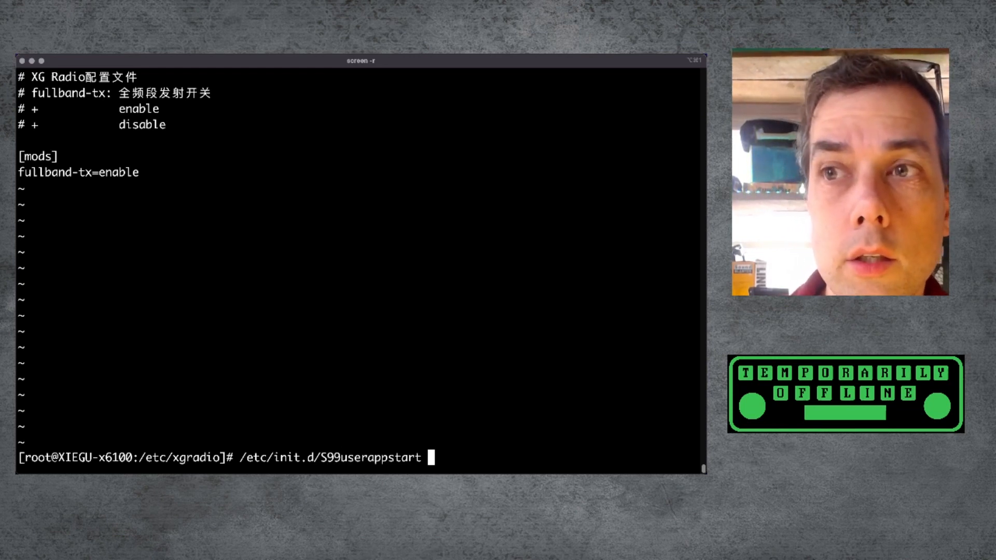
{"action": "type", "text": "resta"}
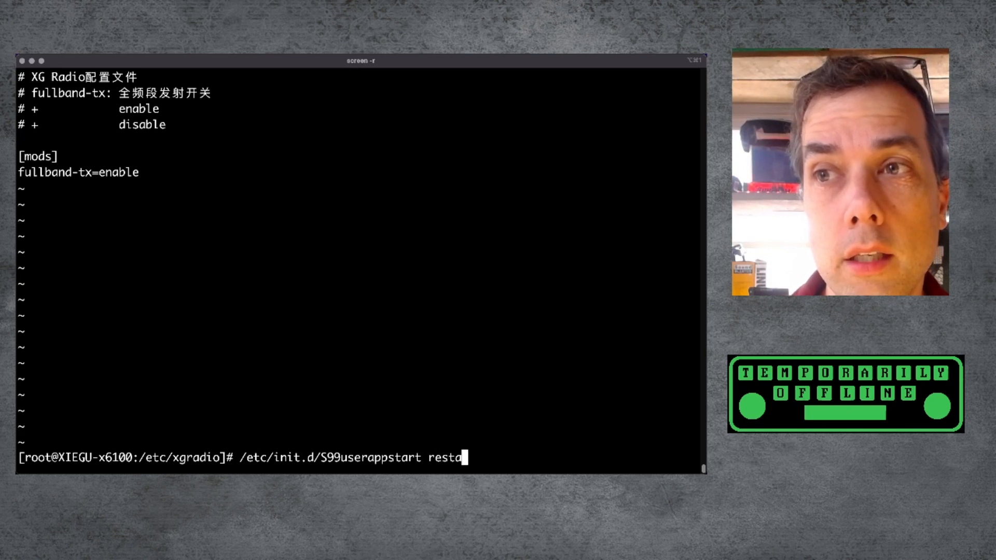
{"action": "type", "text": "rt"}
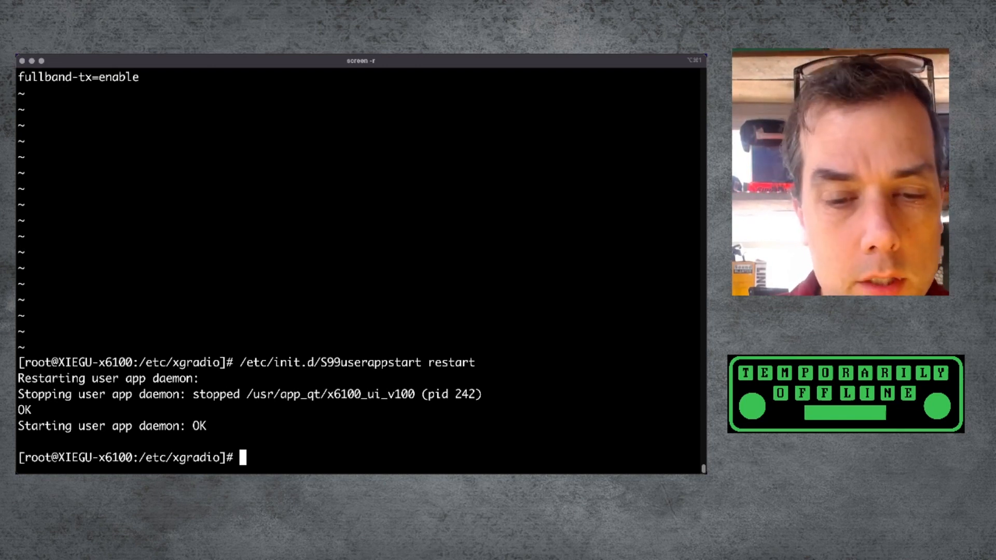
- Reopen xgradio.conf in vi and begin retyping the fullband-tx value
{"action": "type", "text": "vi xgradio.conf"}
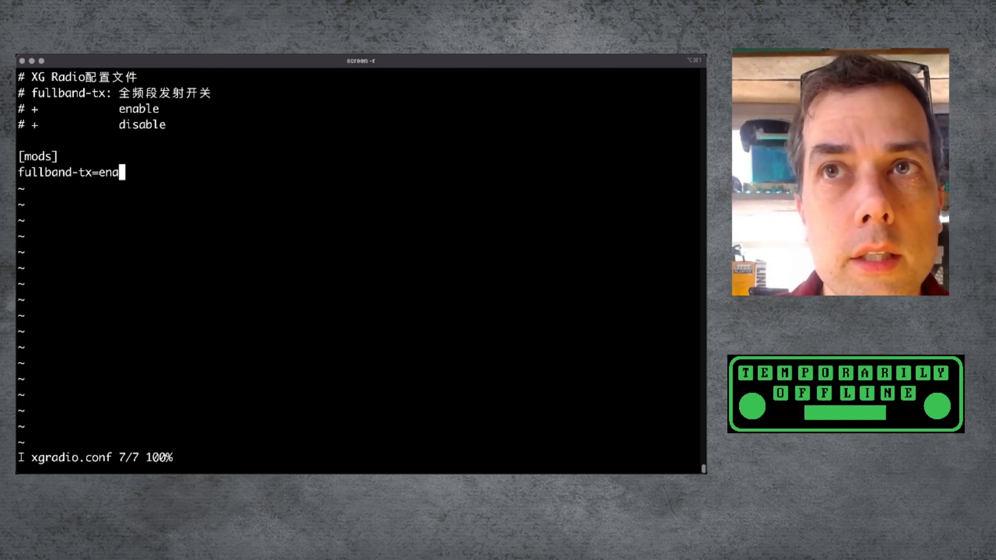
{"action": "type", "text": "gl"}
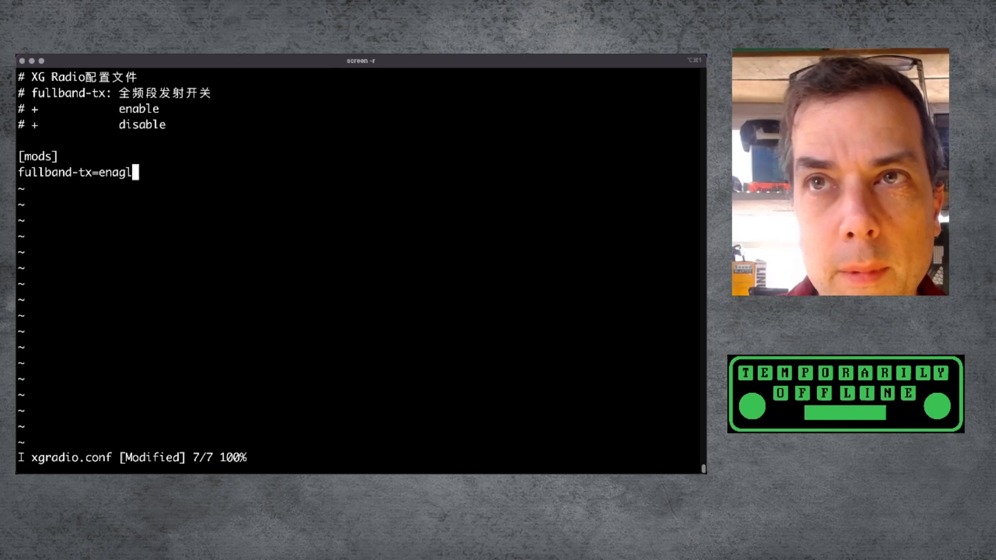